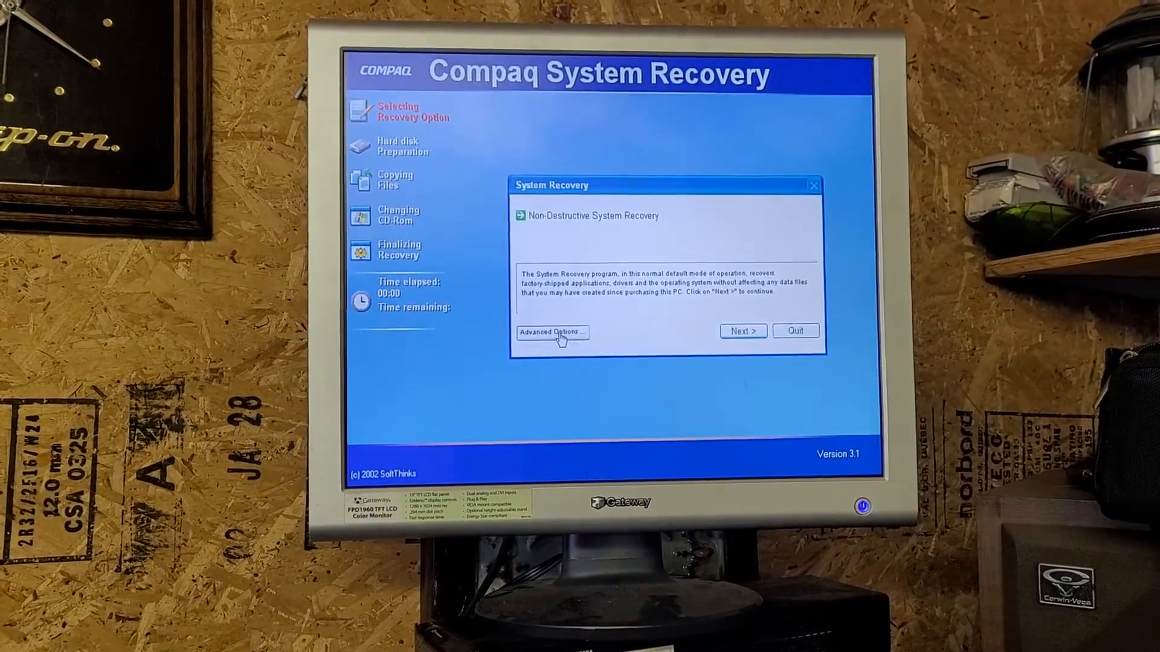
Open Advanced Options to reach the format-and-recover choice and Windows XP repair prompt
click(552, 331)
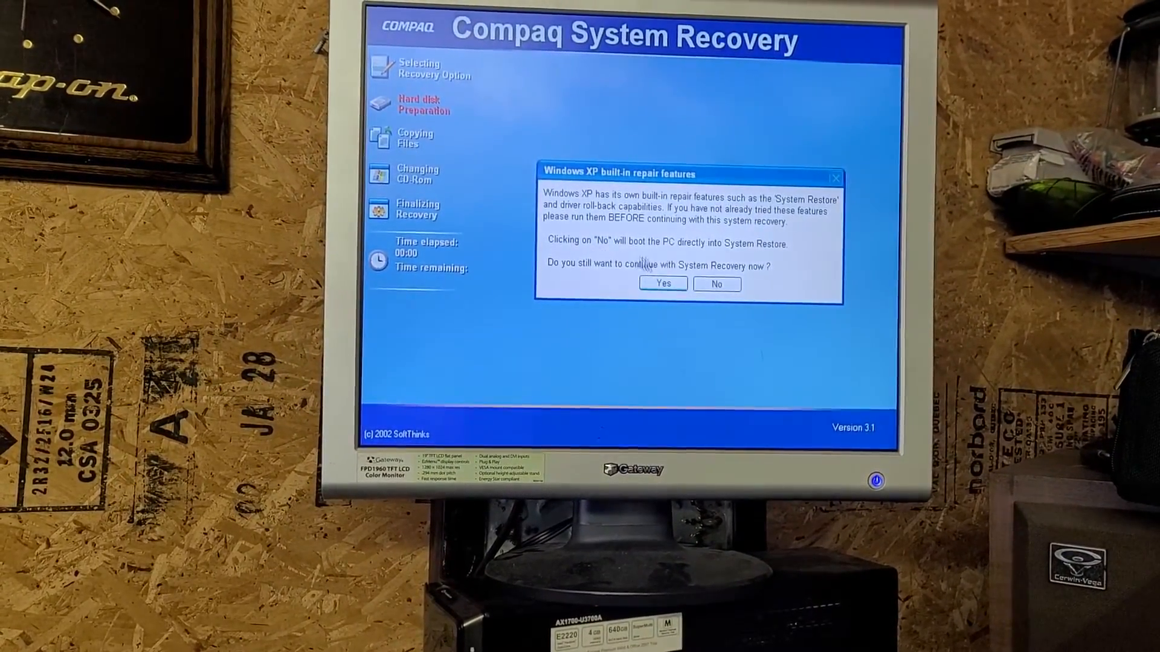
Accept the Windows XP repair warning and the data-loss warning to start formatting to NTFS
click(661, 283)
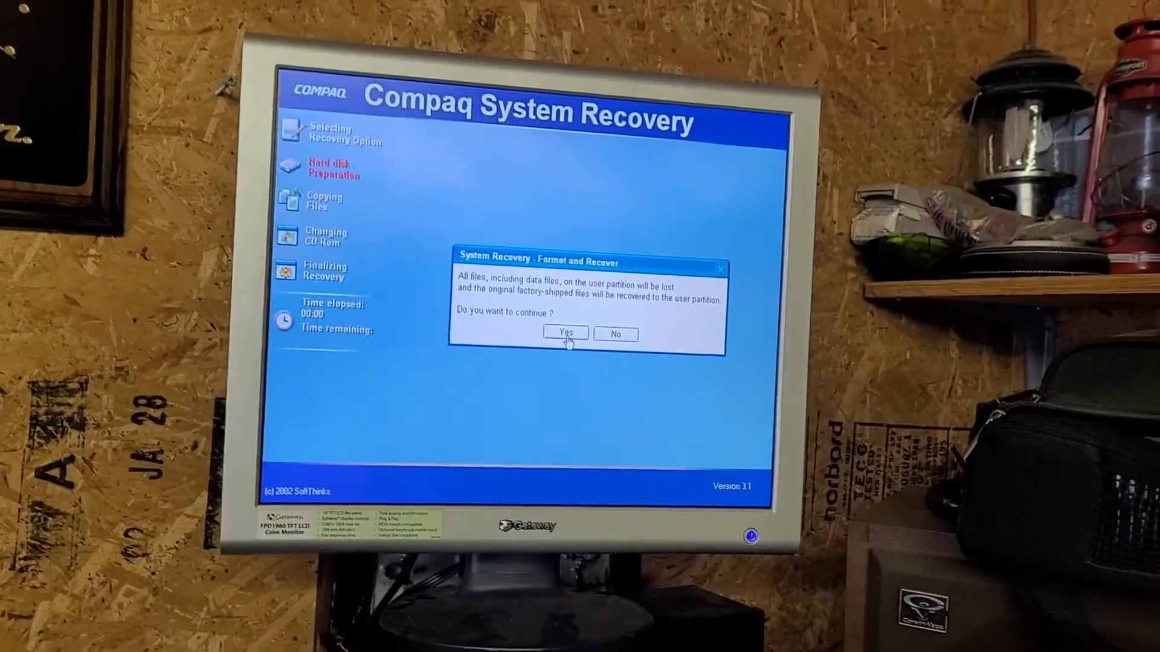
click(564, 333)
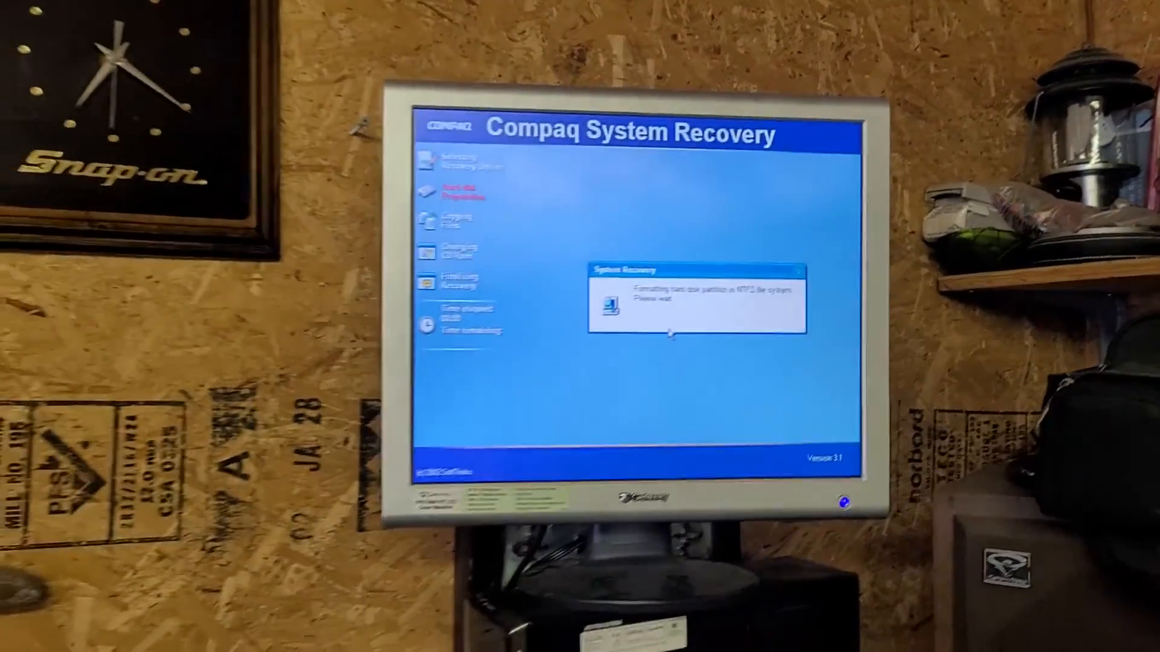